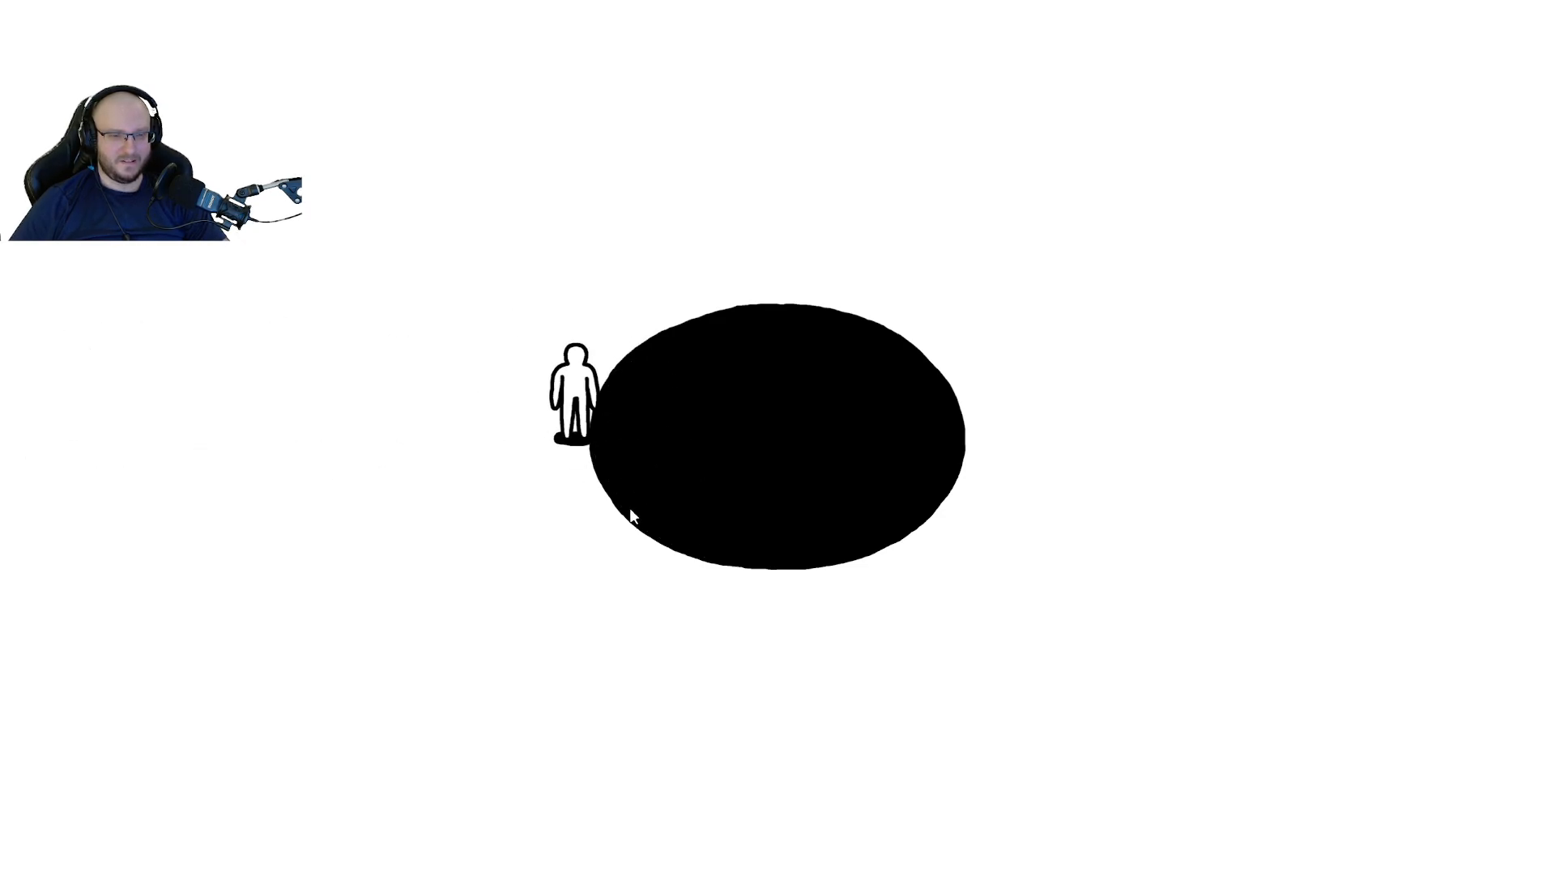
pyautogui.moveTo(711, 516)
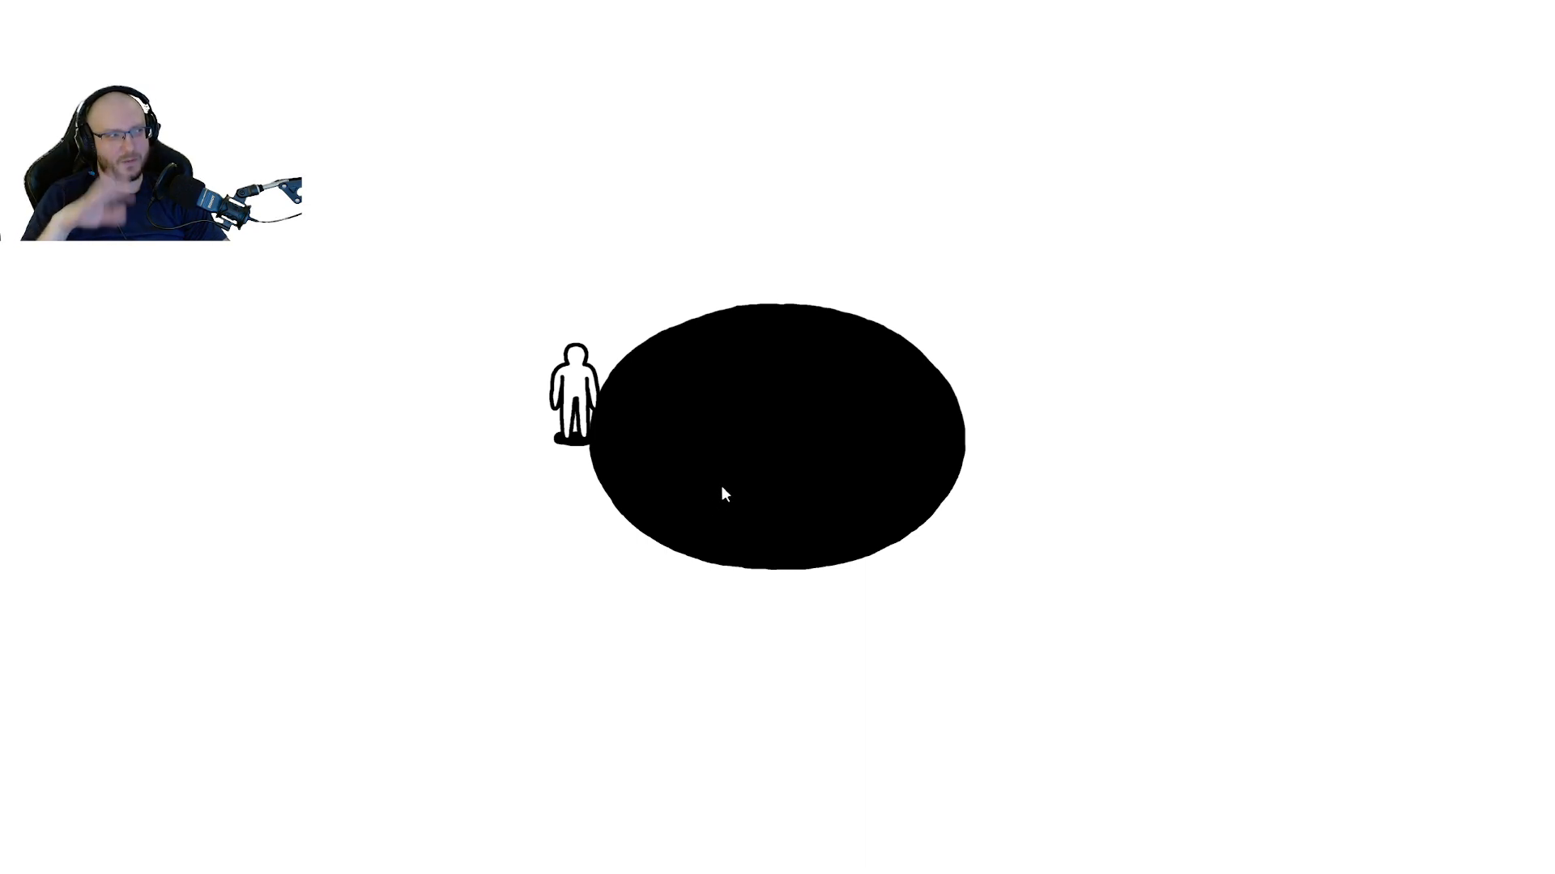
pyautogui.moveTo(674, 487)
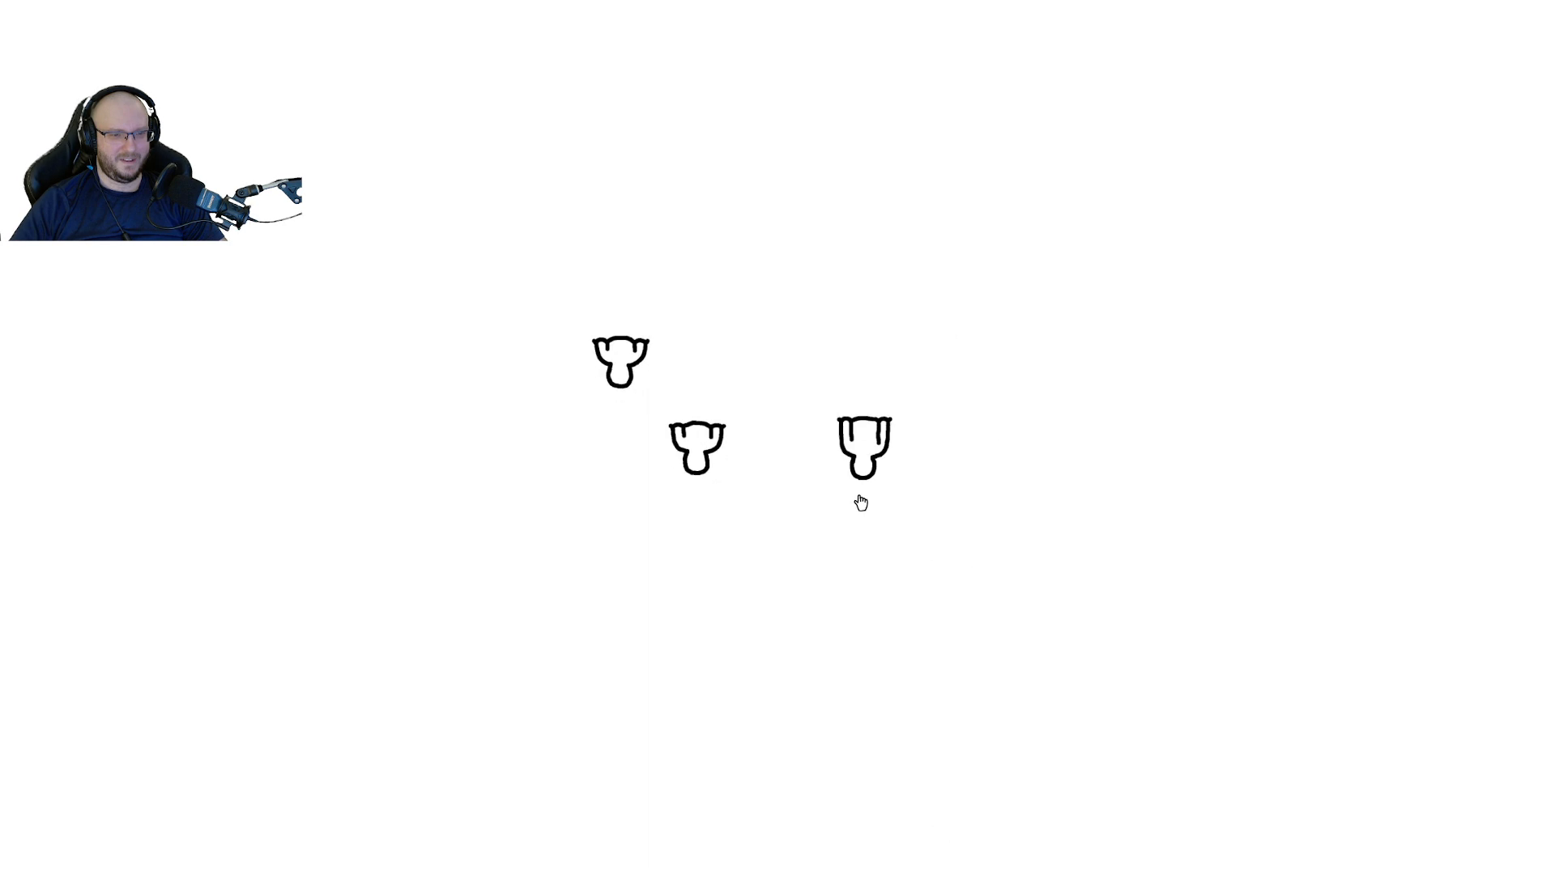
pyautogui.click(862, 447)
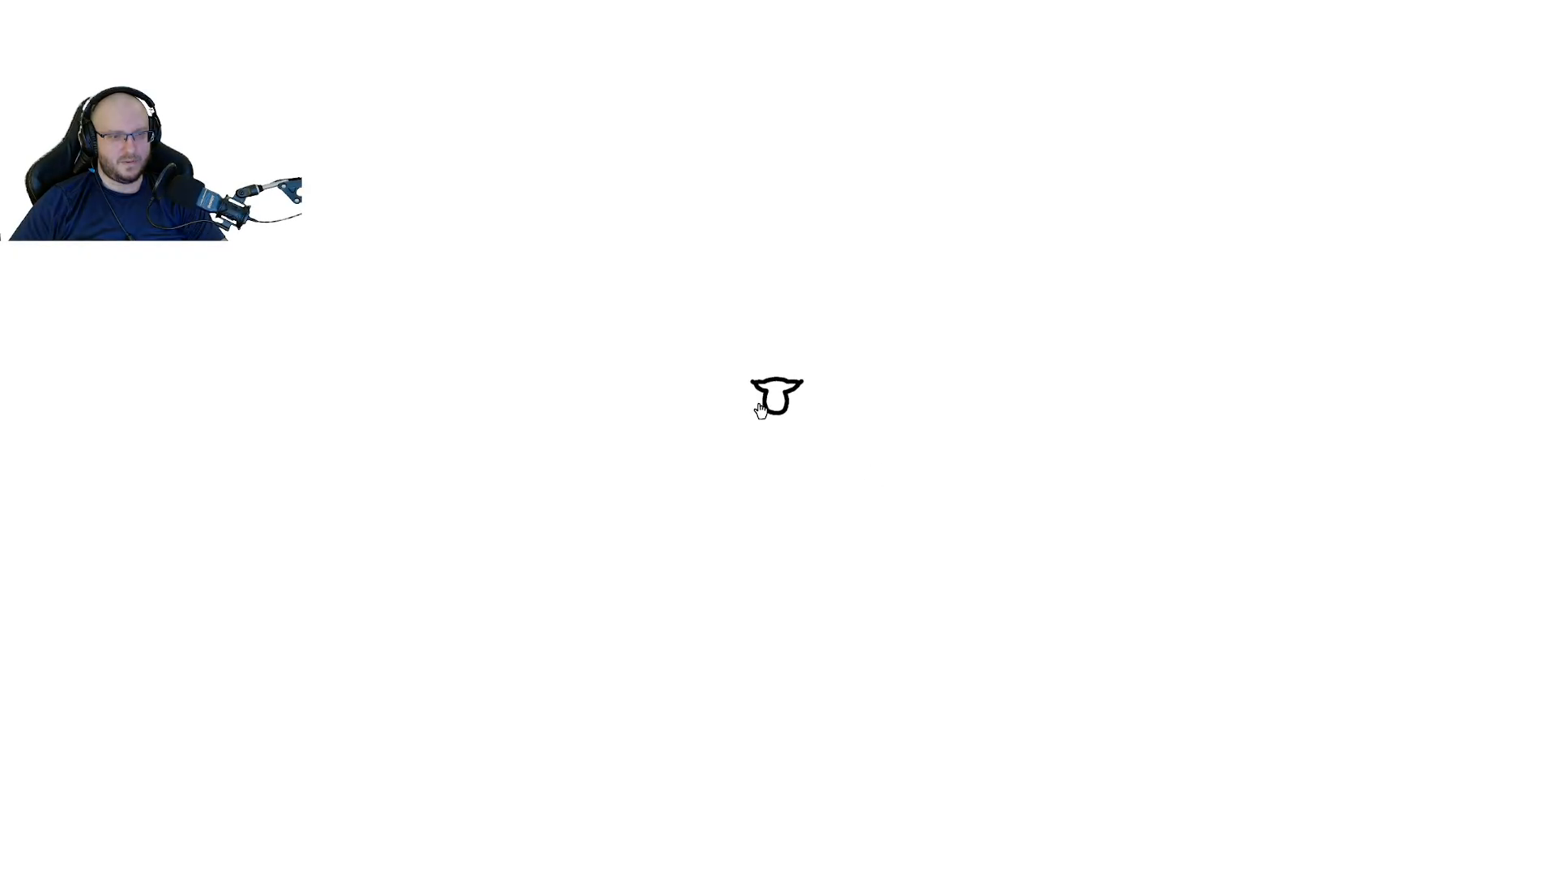
pyautogui.click(777, 394)
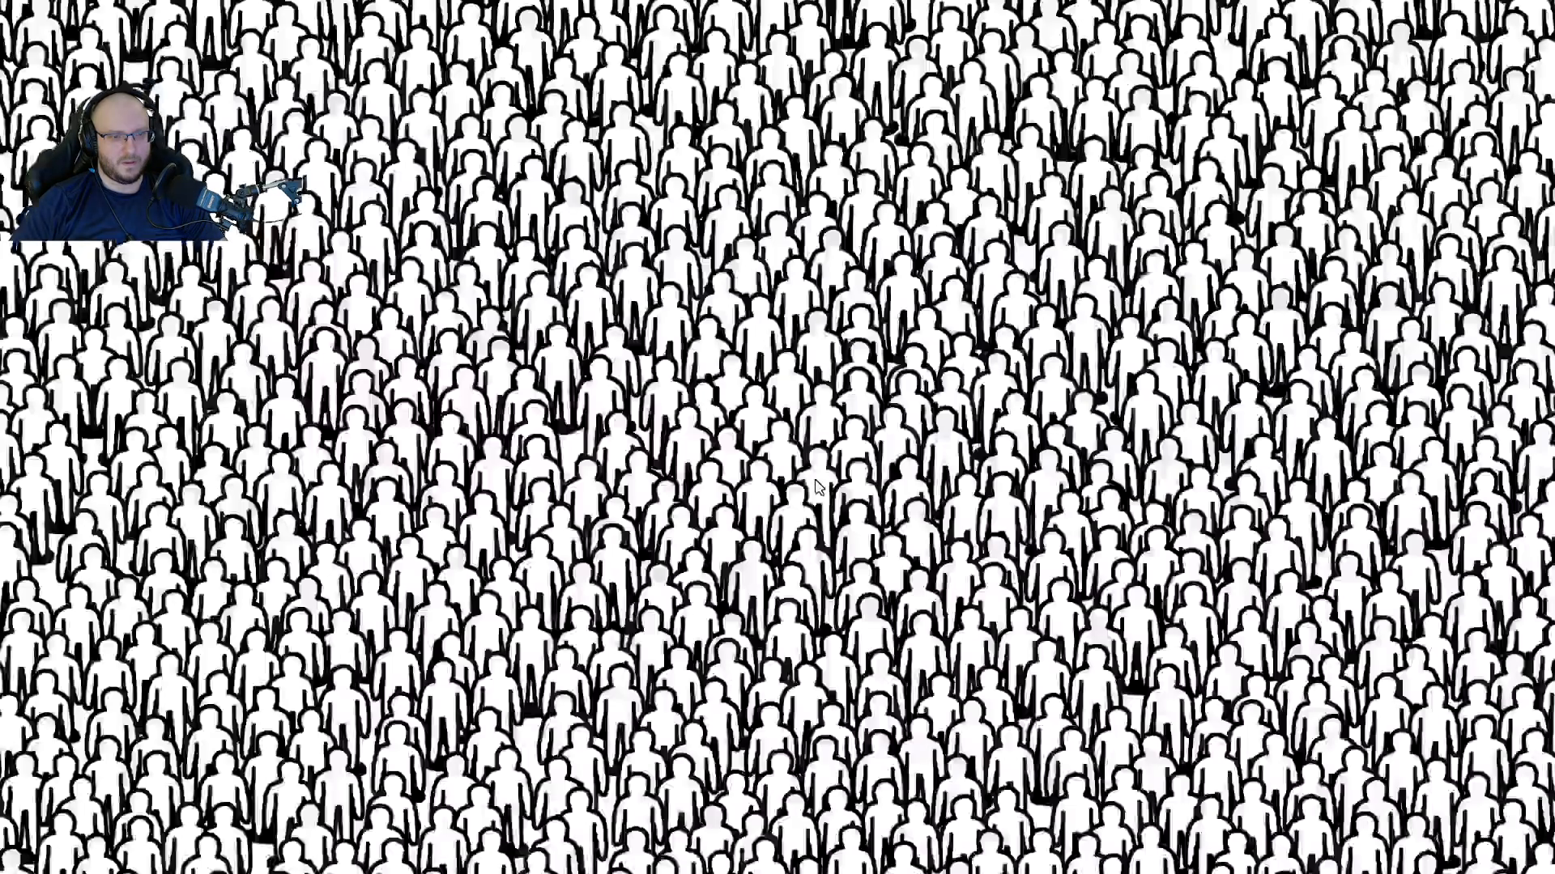
pyautogui.click(817, 486)
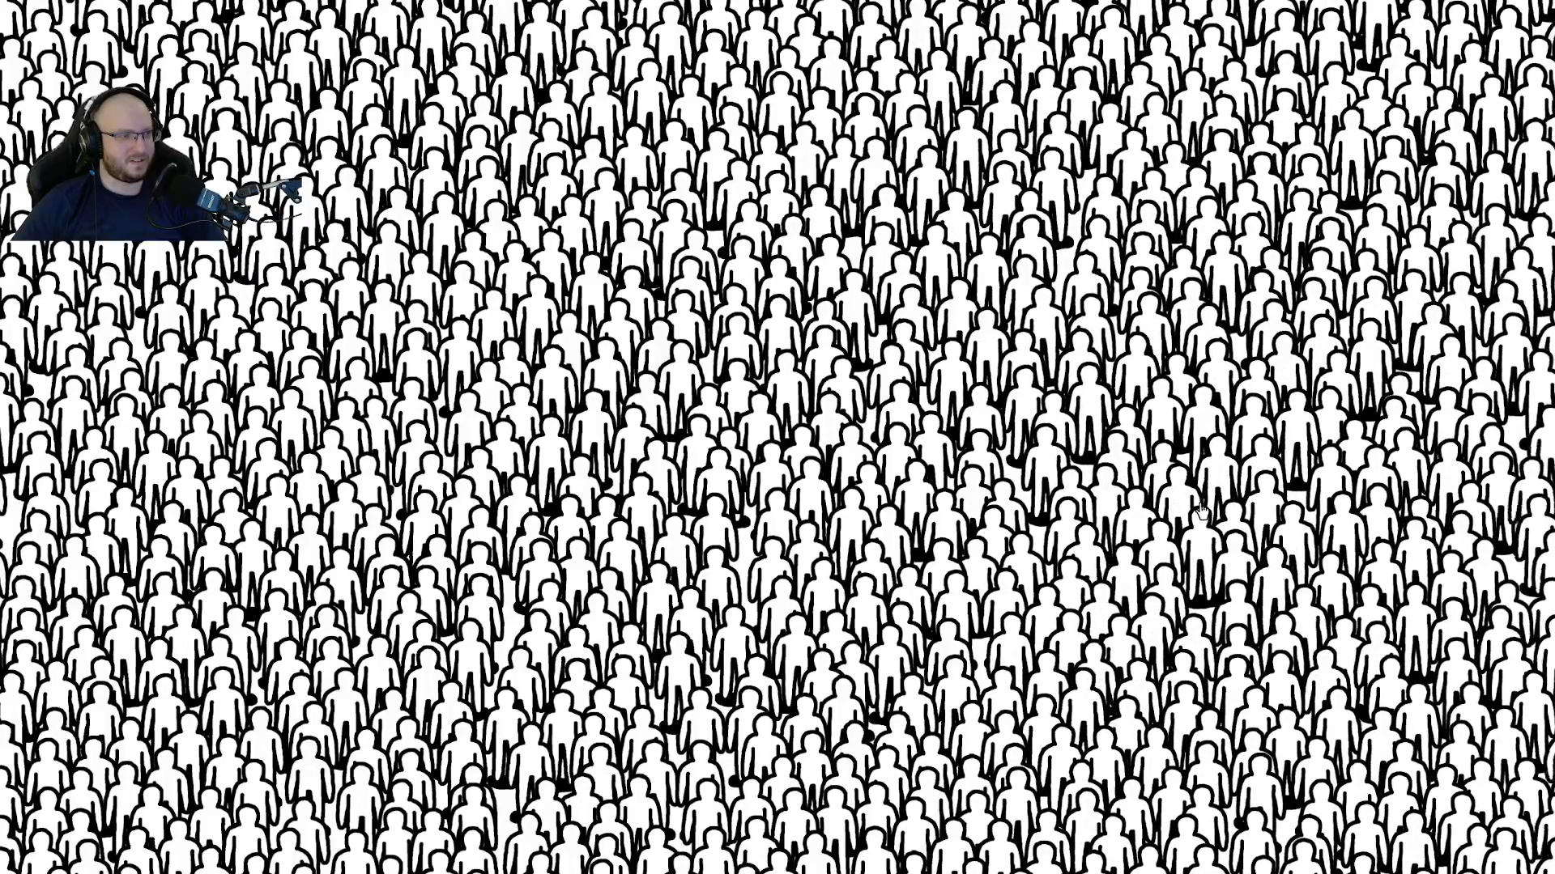
pyautogui.moveTo(1205, 357)
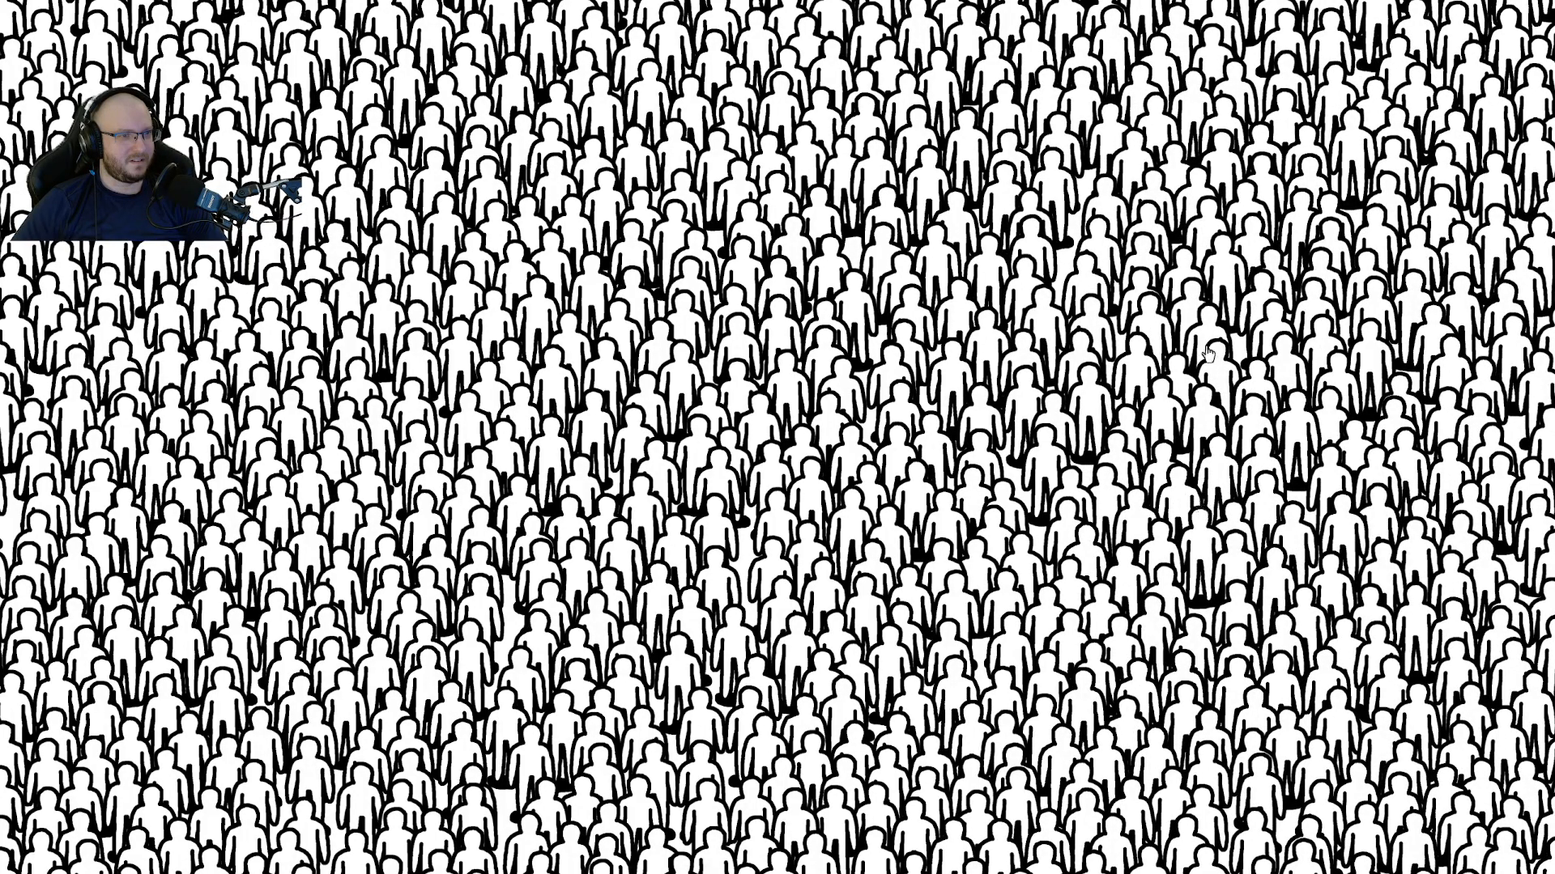